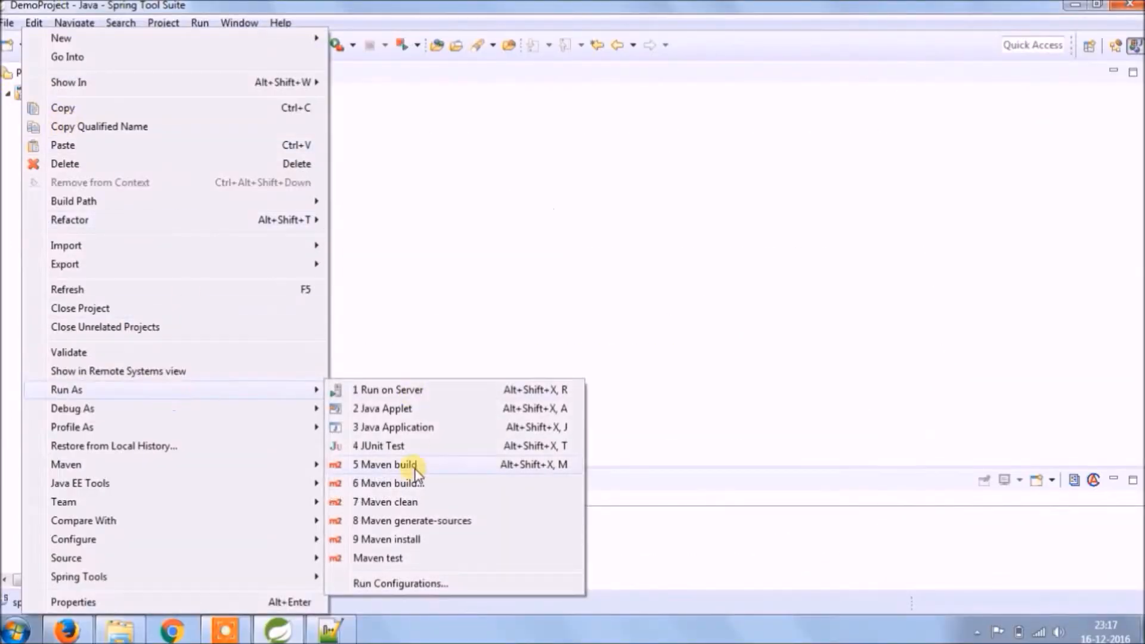
Run springweb as a Maven build and follow the Tomcat startup log in the Console.
click(385, 464)
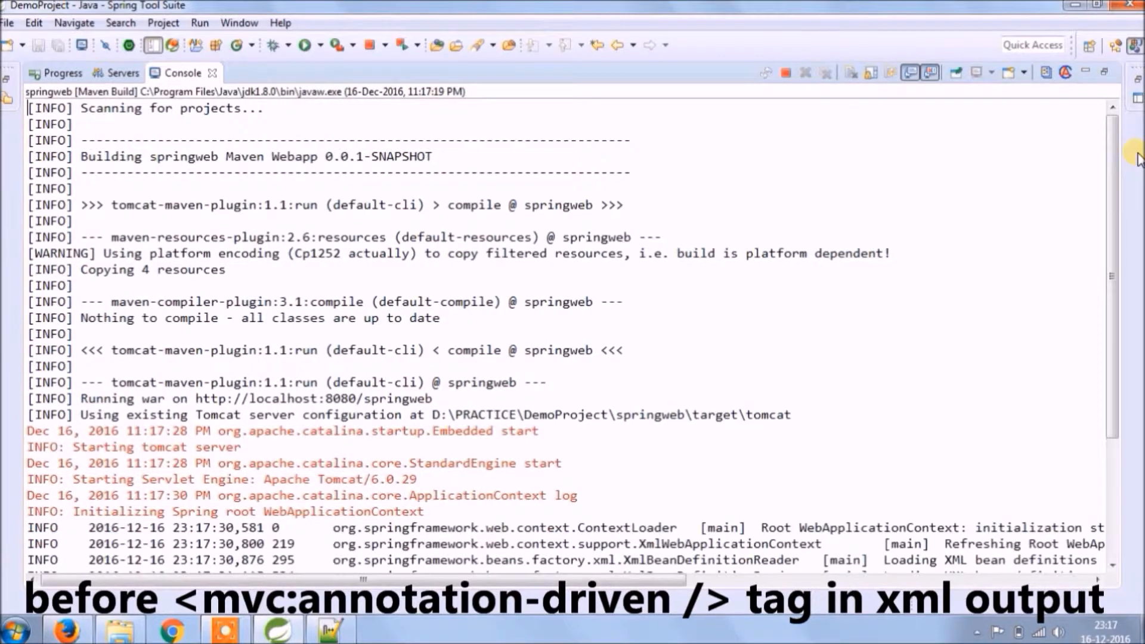
scroll(down, 3)
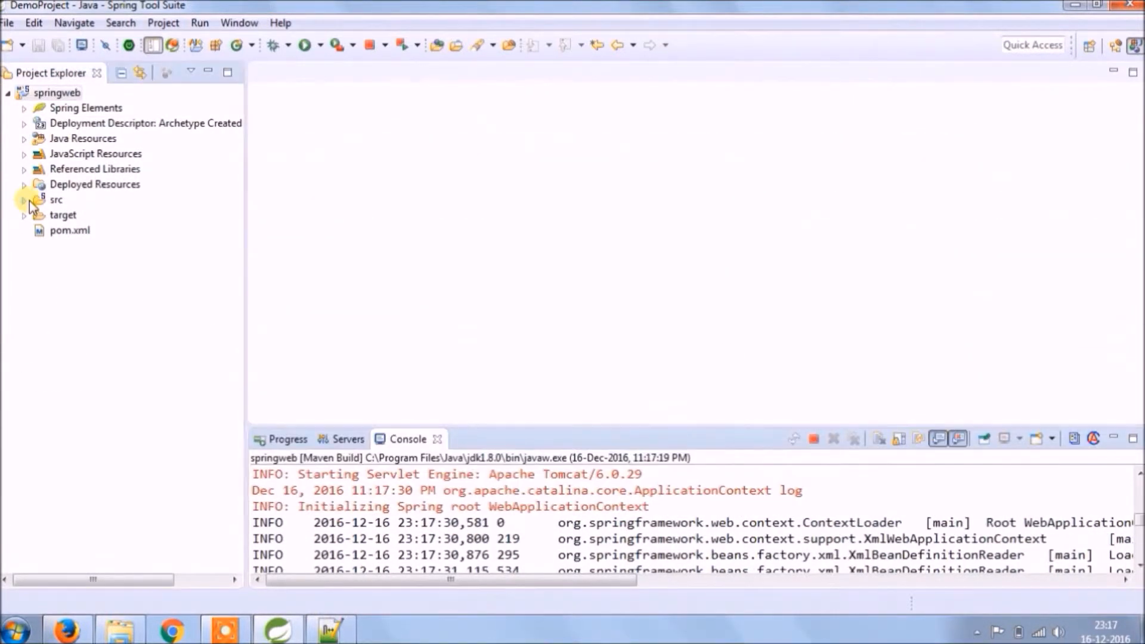
Open spring-servlet.xml and add <mvc:annotation-driven /> above aspectj-autoproxy.
double_click(172, 321)
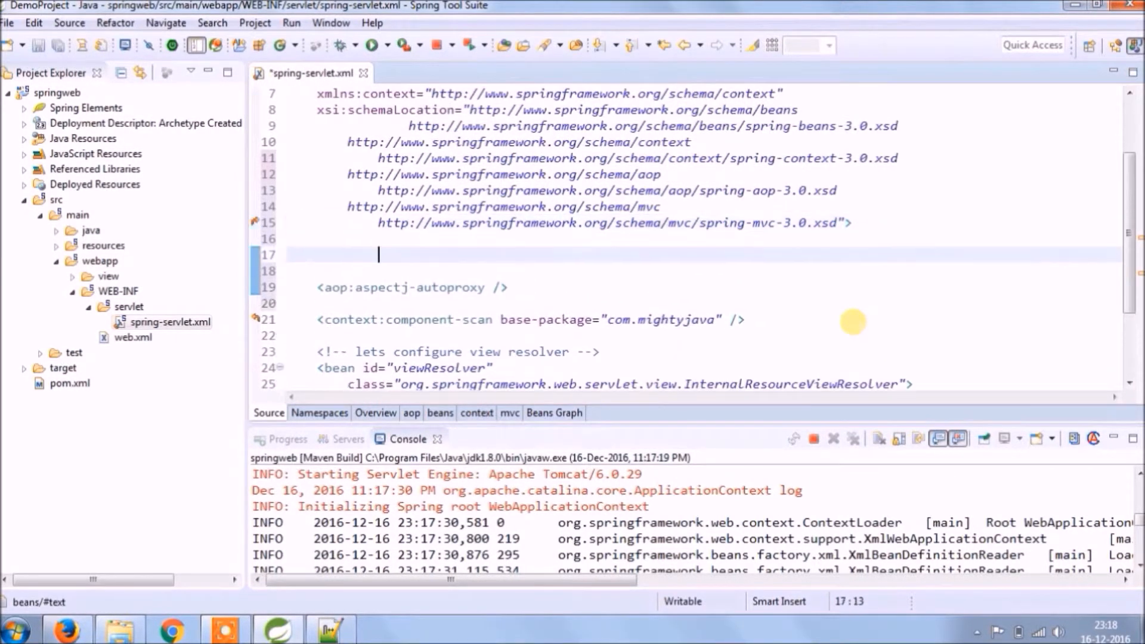
text(<m)
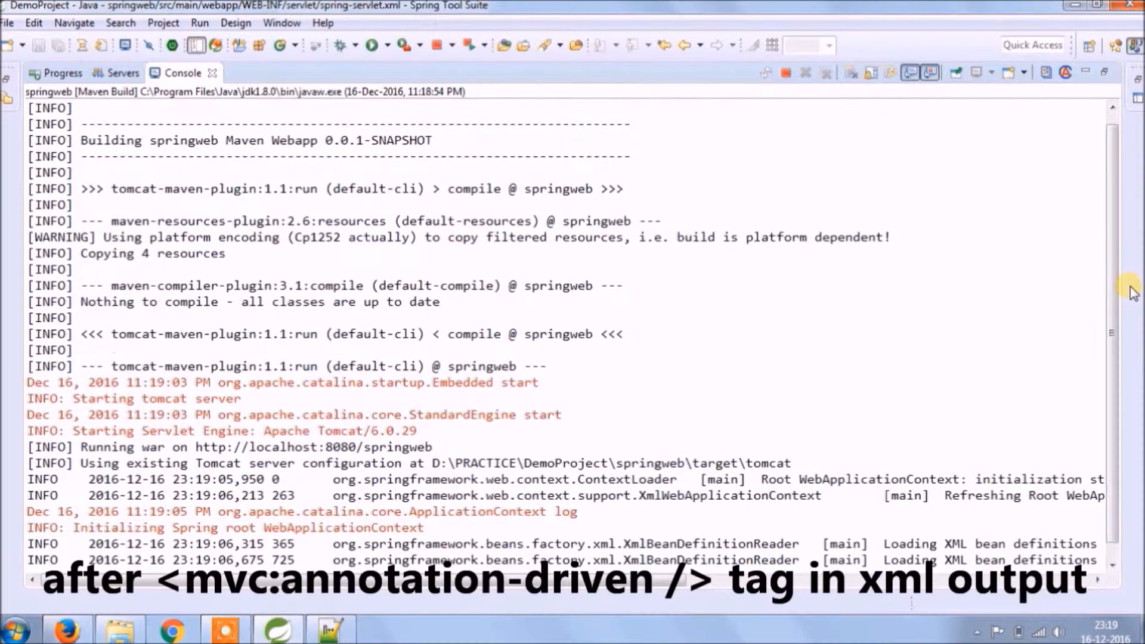
Select the whole restarted Console log, ending at Coyote HTTP on port 8080, for Notepad++.
scroll(down, 3)
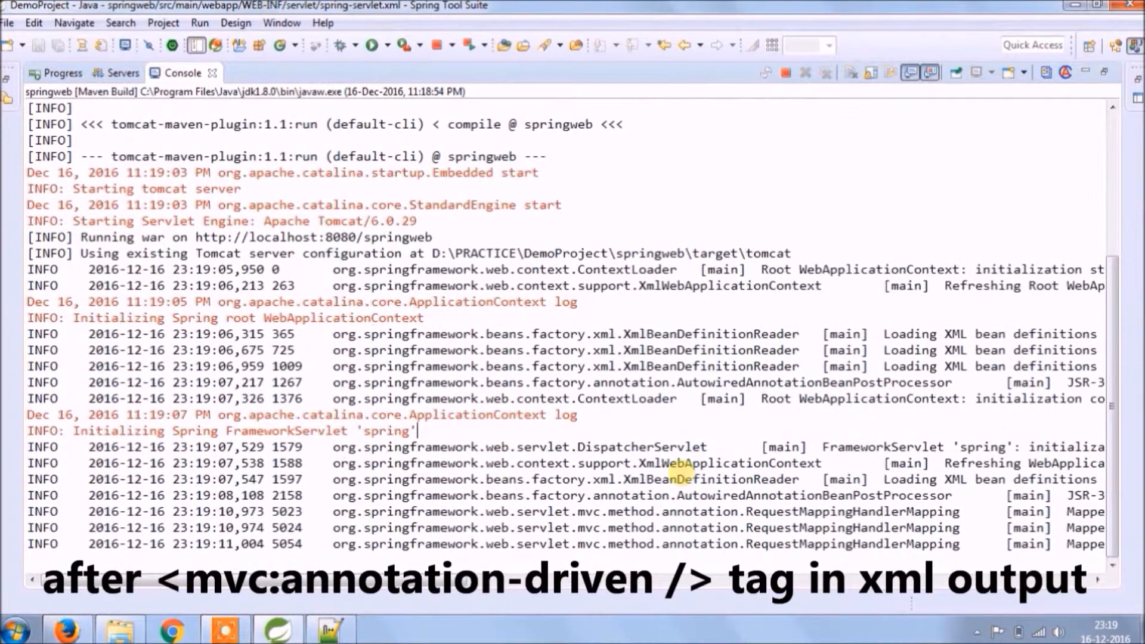
scroll(down, 3)
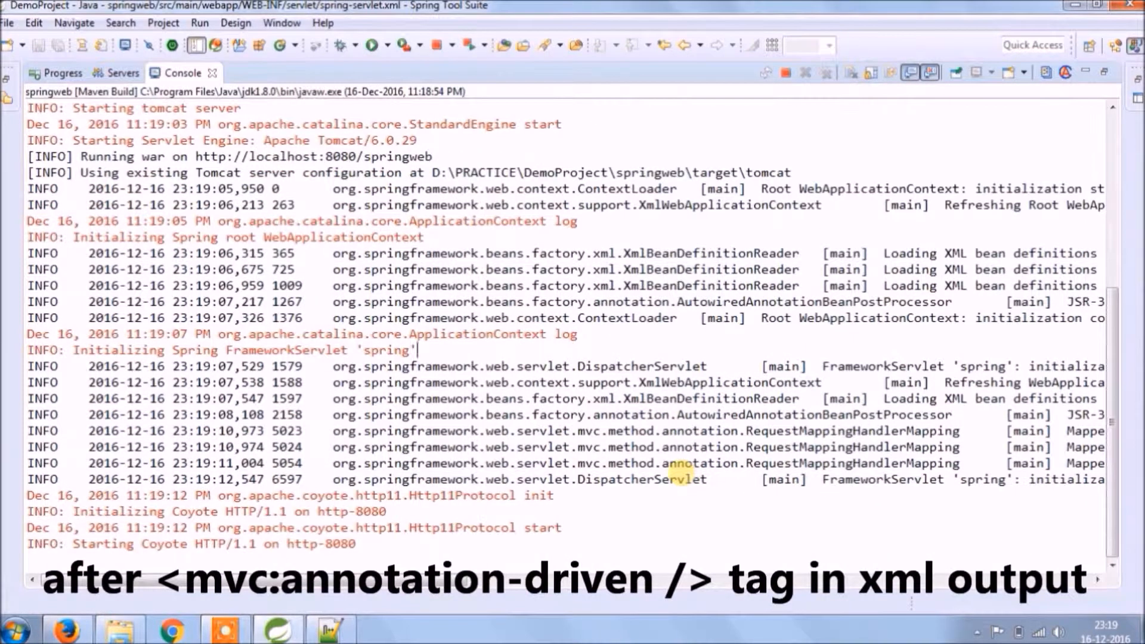
key(ctrl+a)
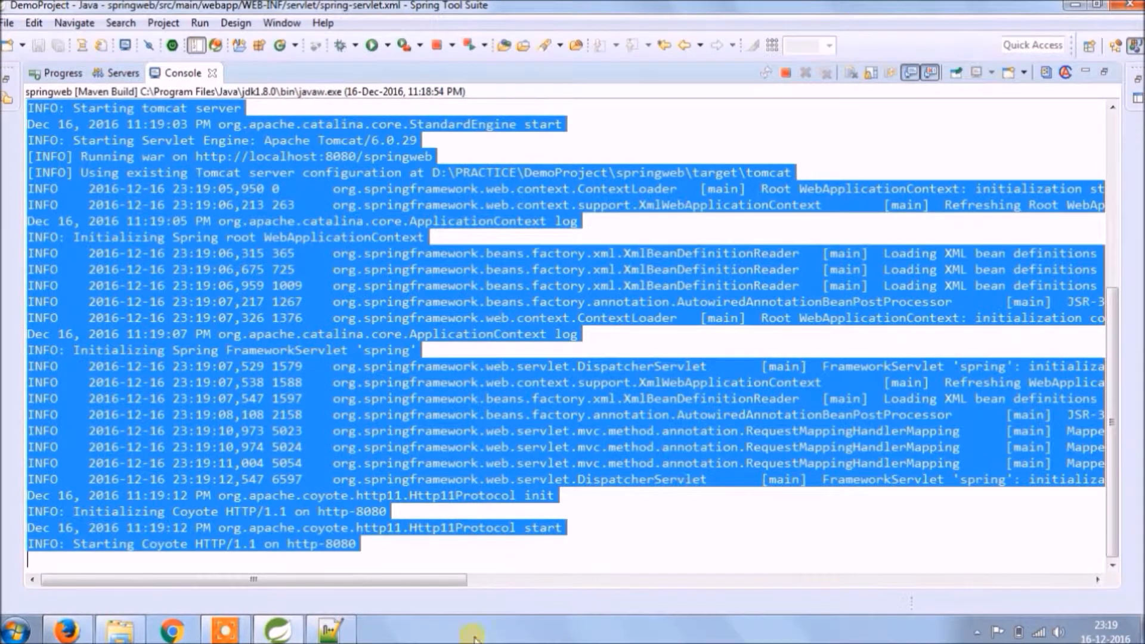
click(330, 628)
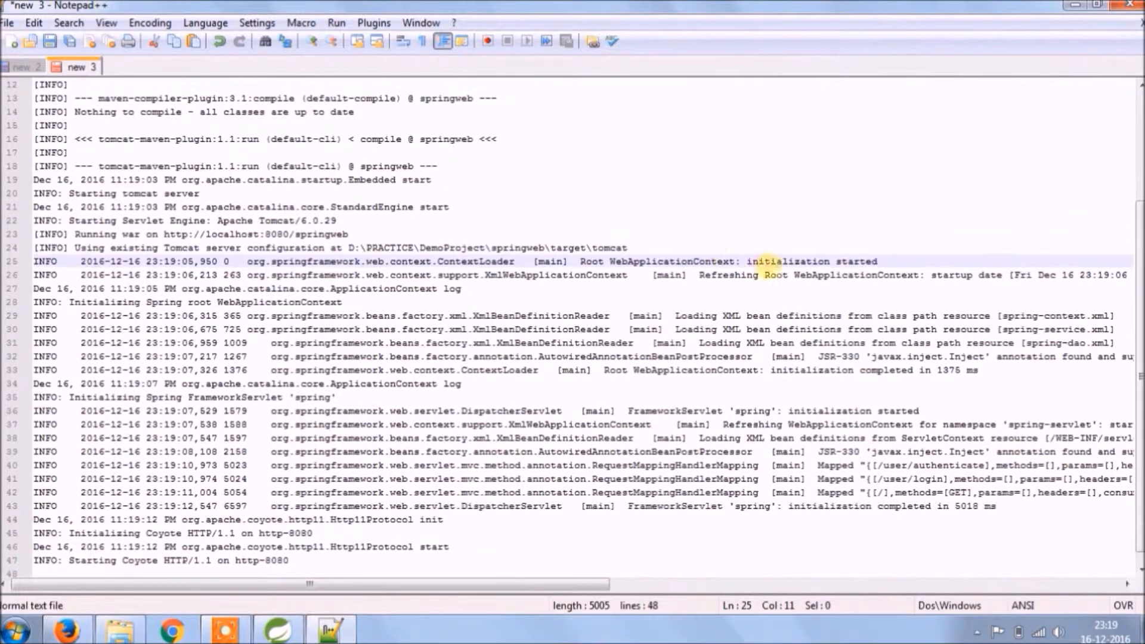
Compare the new 2 and new 3 logs to find RequestMappingHandlerMapping replacing DefaultAnnotationHandlerMapping.
click(24, 67)
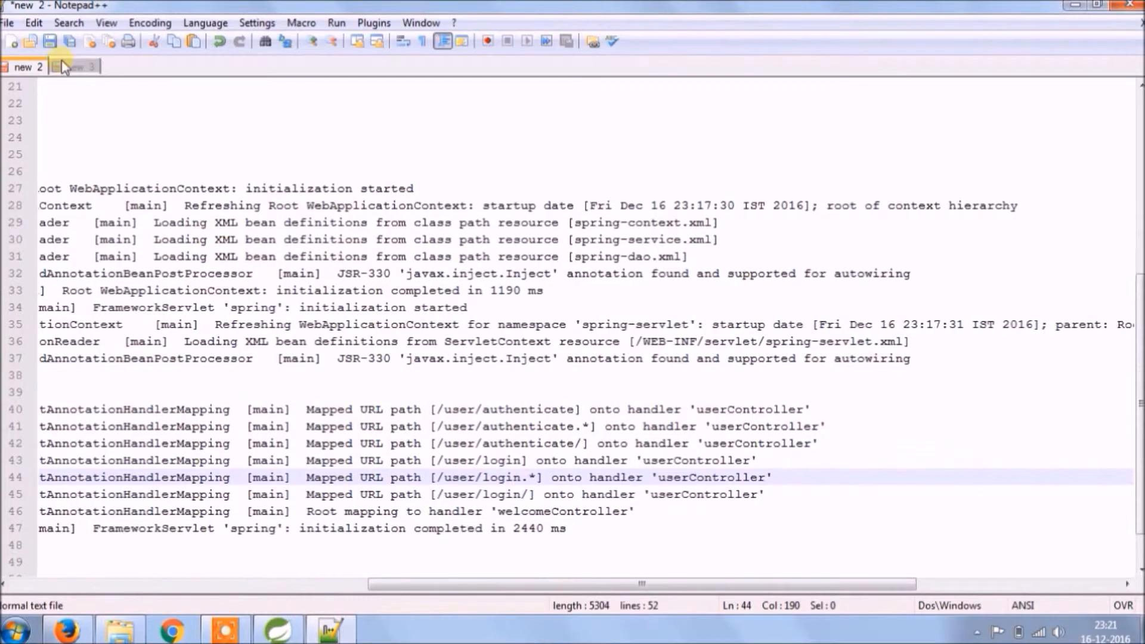
click(75, 66)
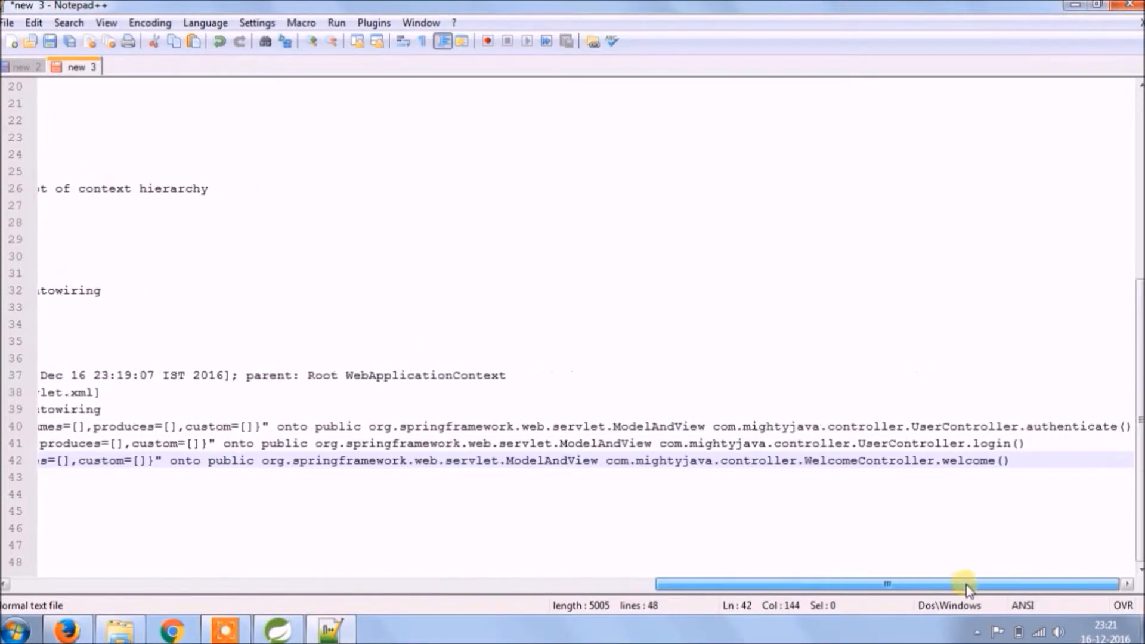
drag(964, 583, 602, 583)
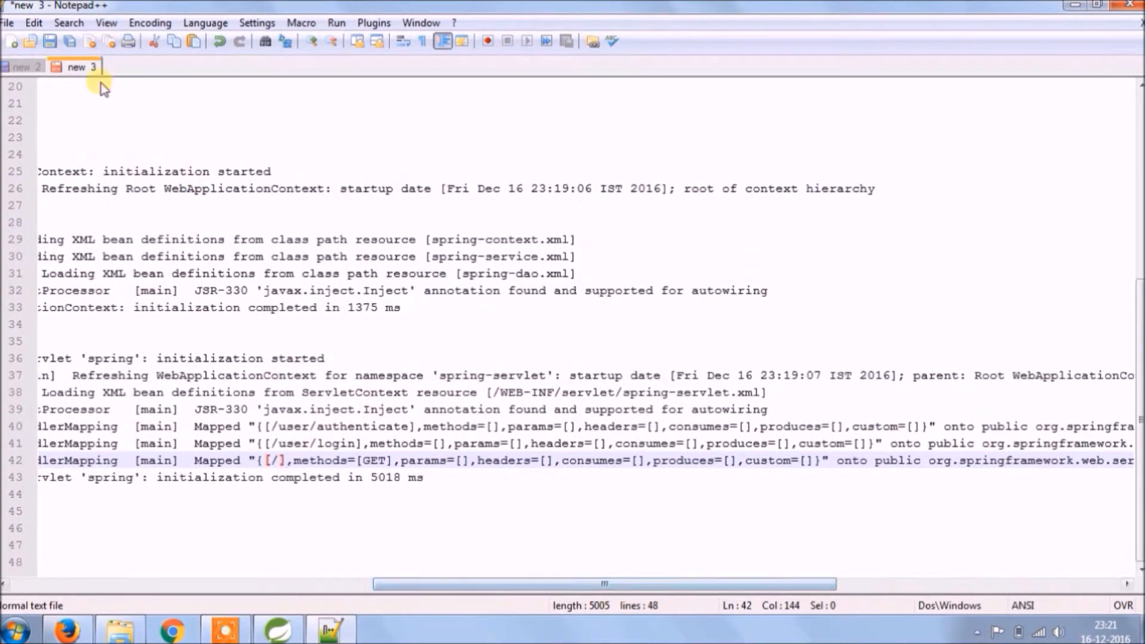
click(24, 66)
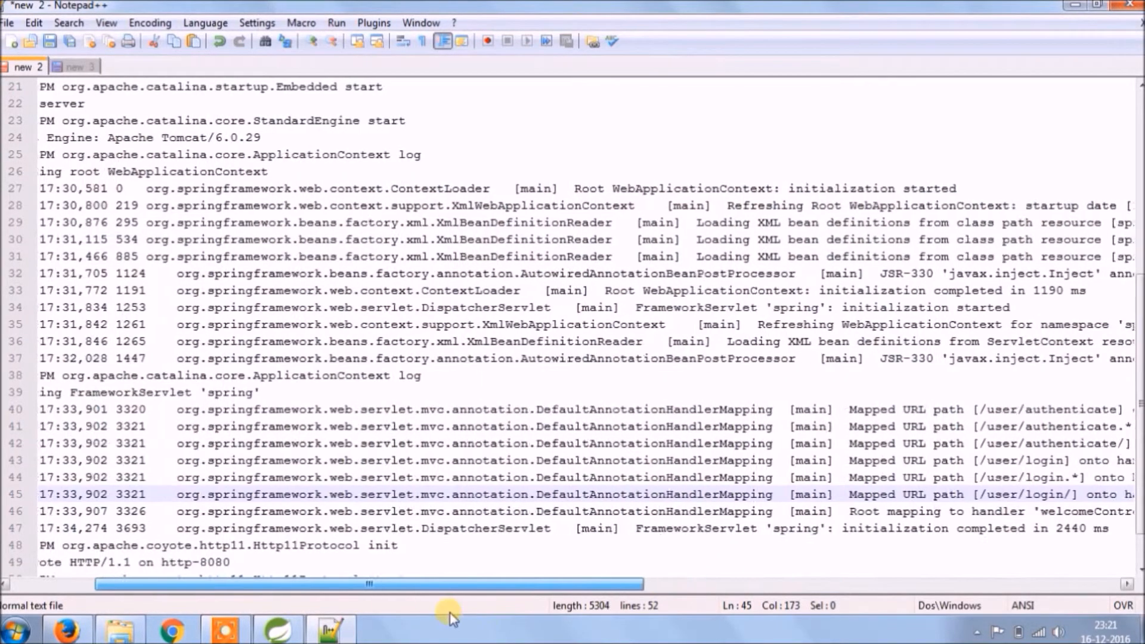
click(73, 66)
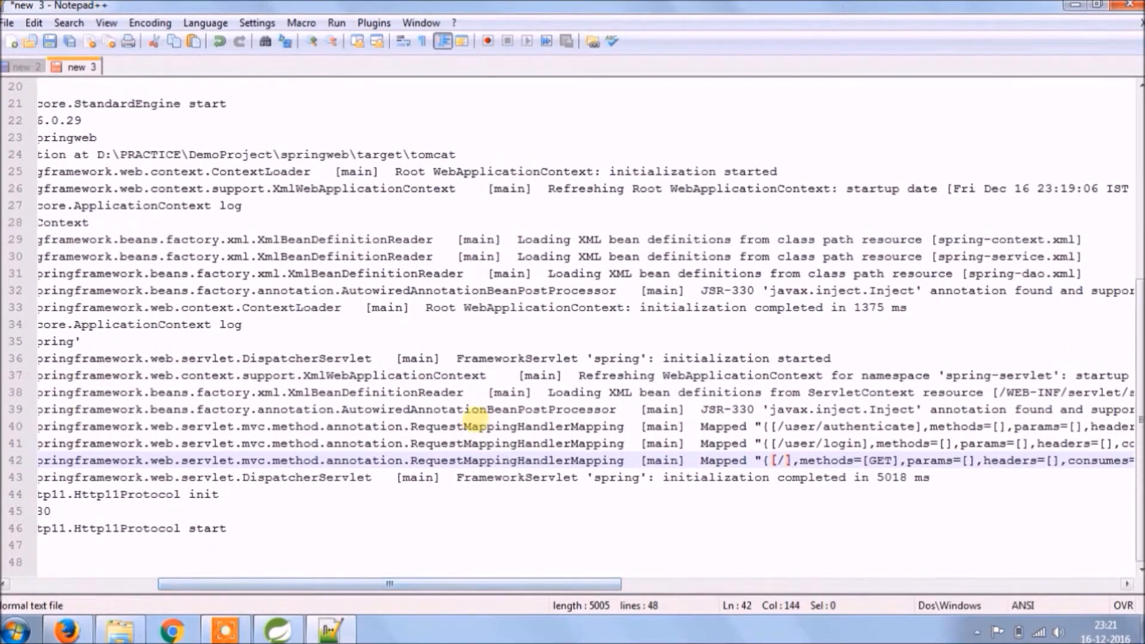
click(22, 66)
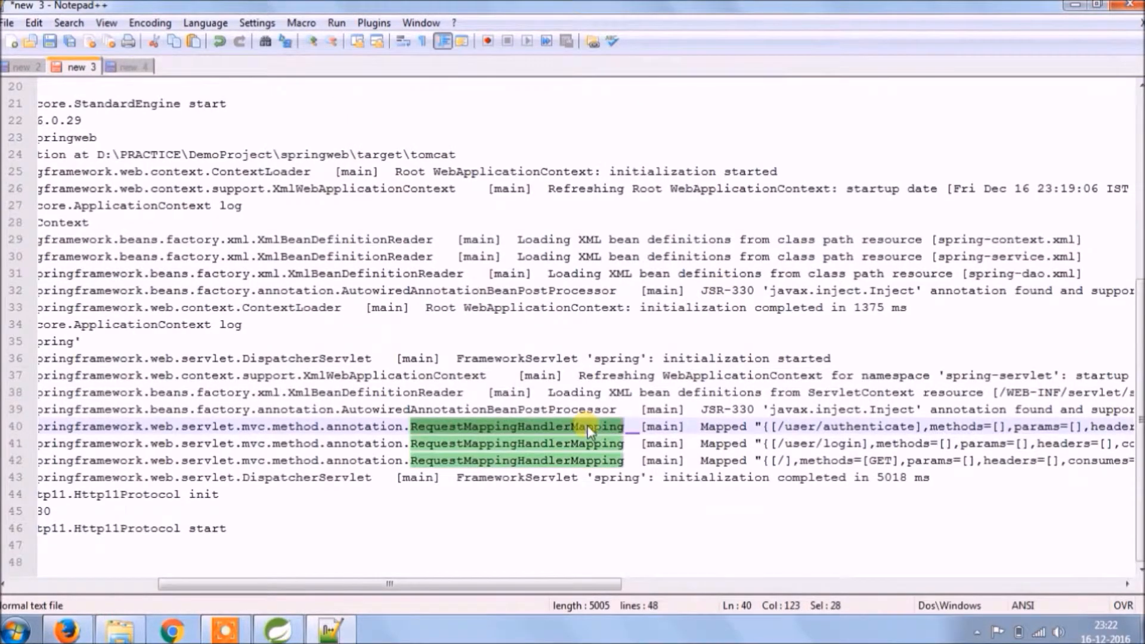
Copy the RequestMappingHandlerMapping and DefaultAnnotationHandlerMapping class names into note new 4.
click(136, 66)
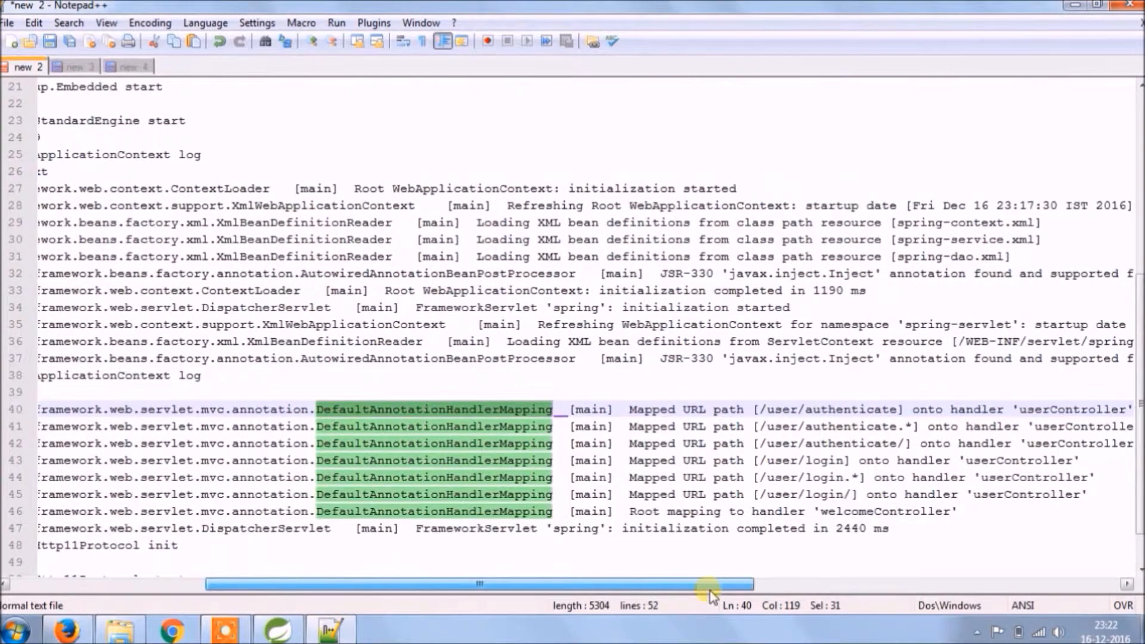
click(71, 66)
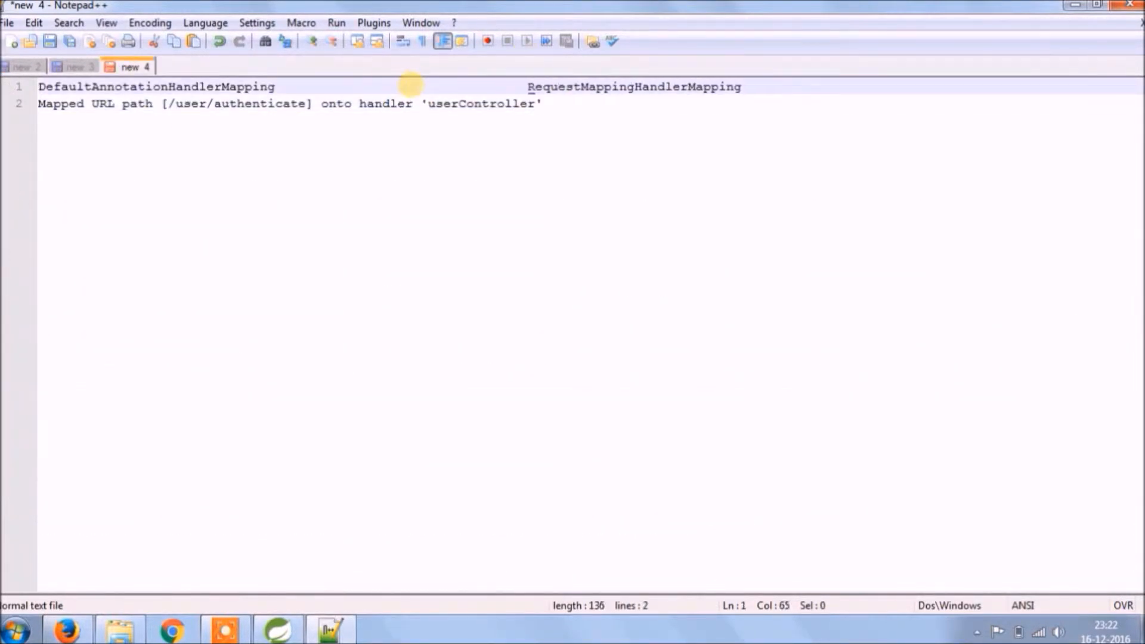
Paste the new log's Mapped "{[/user/authenticate]..." line beneath RequestMappingHandlerMapping.
click(73, 66)
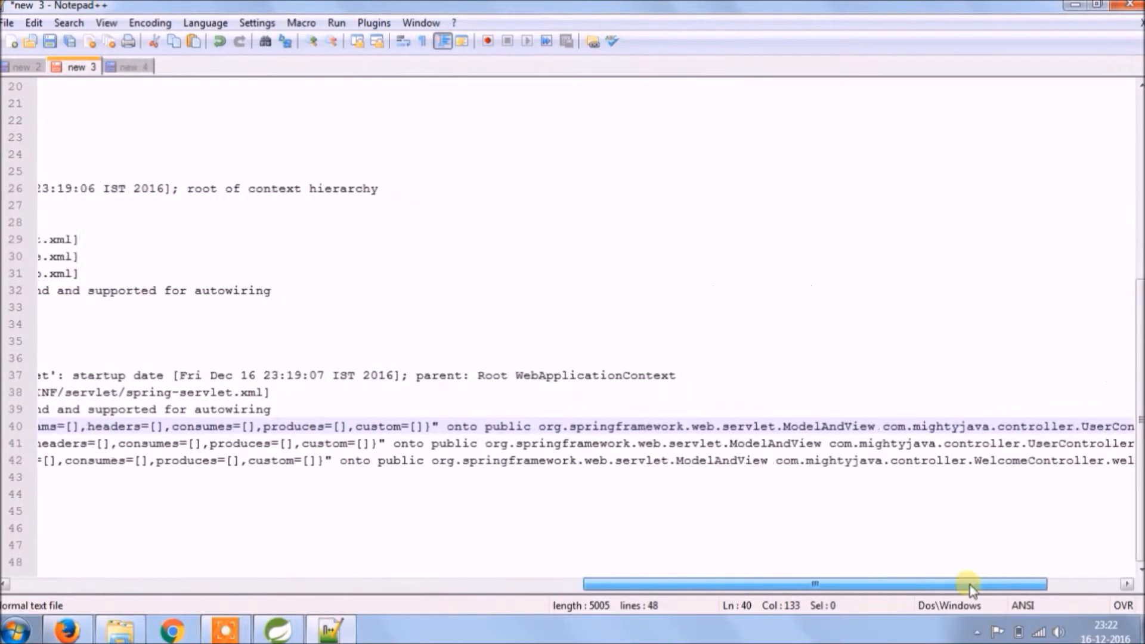
click(134, 66)
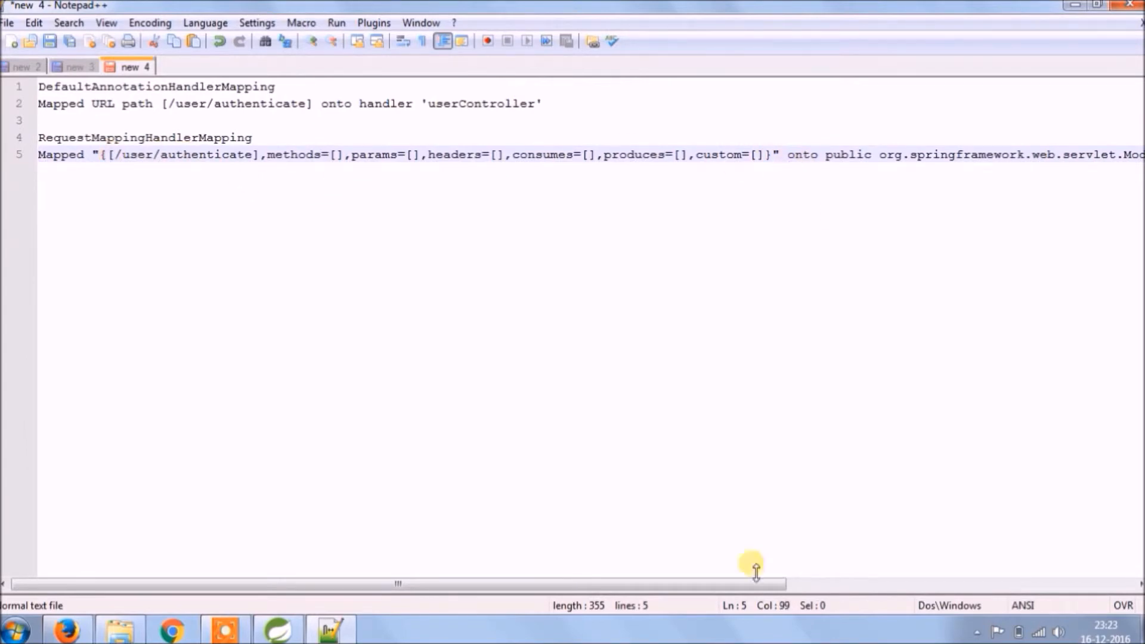
drag(756, 583, 303, 583)
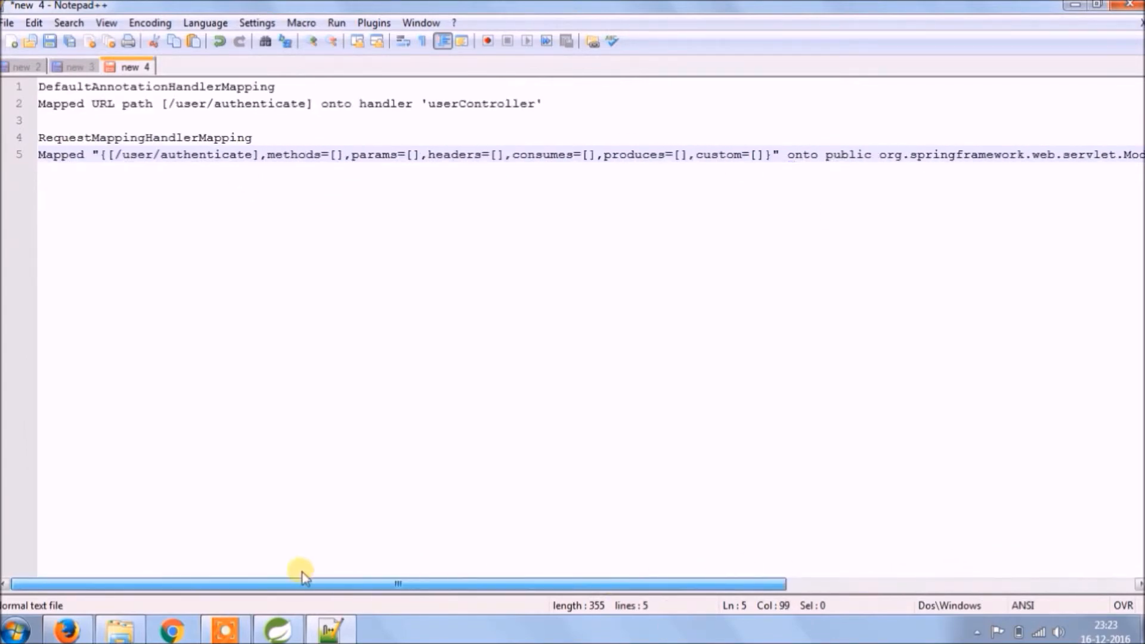